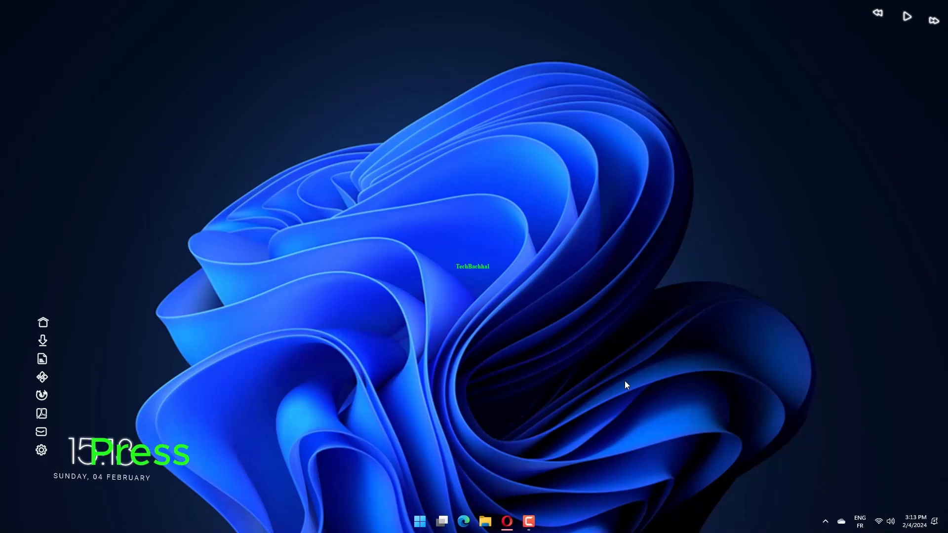
Check Windows Update for available updates, then reopen Settings on the System page.
key(win+i)
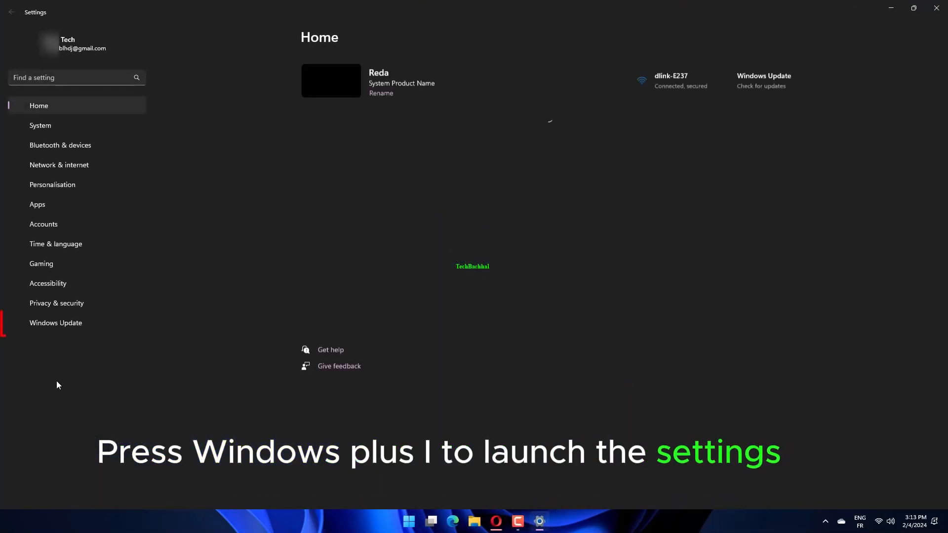
click(56, 323)
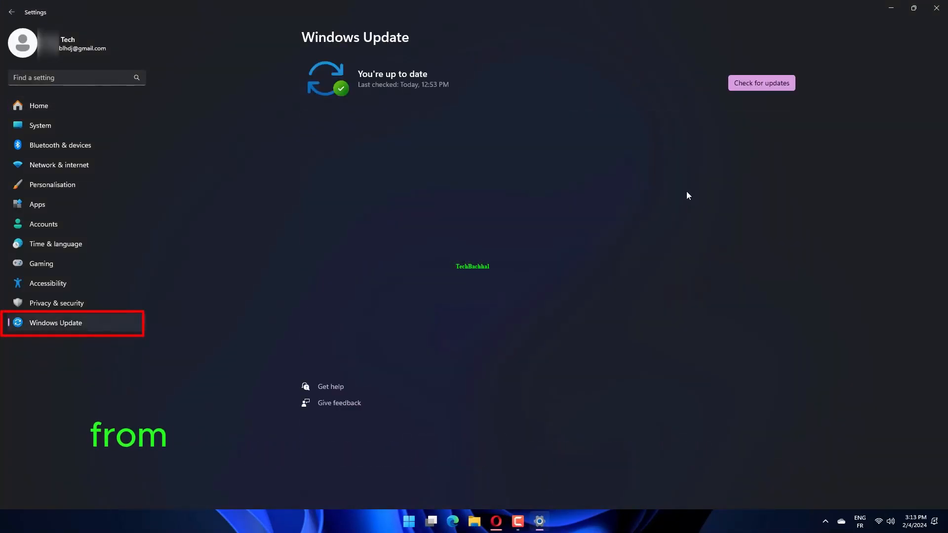
click(760, 83)
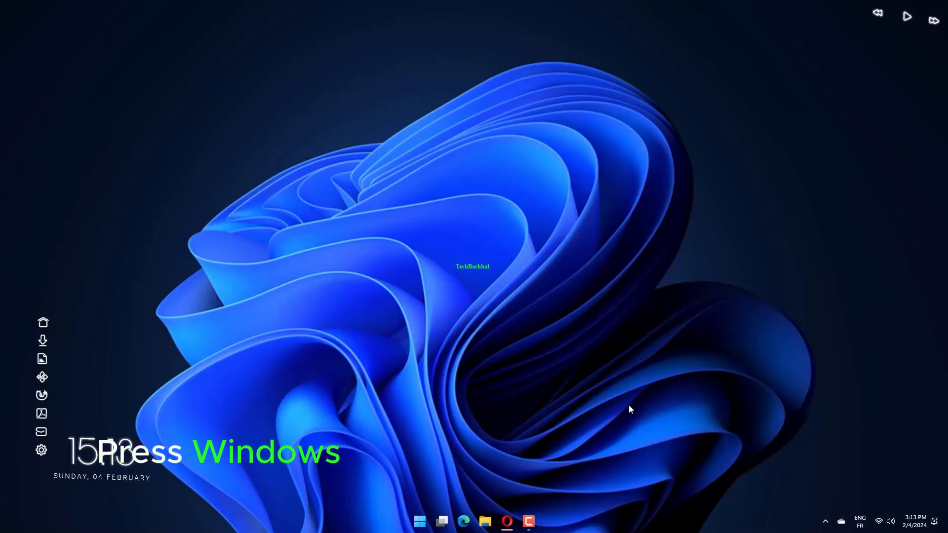
key(win+i)
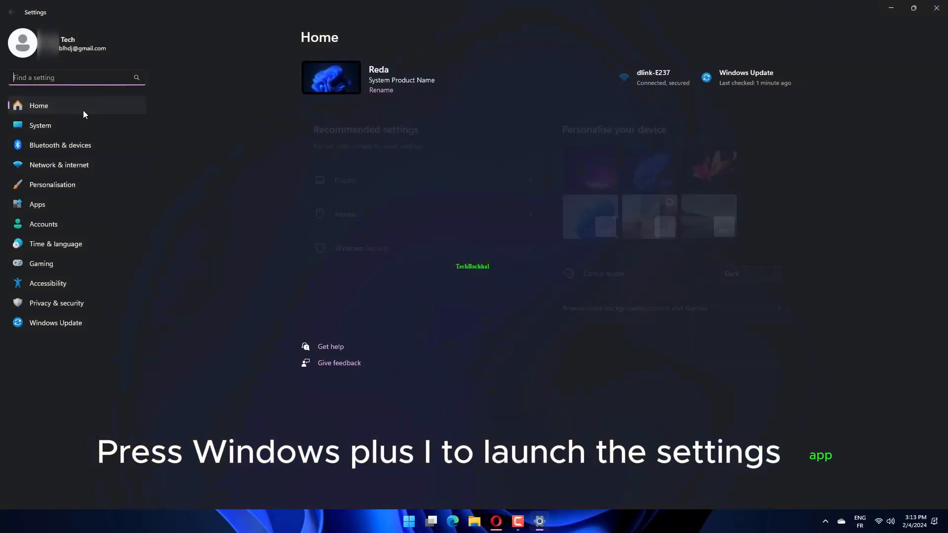
click(40, 125)
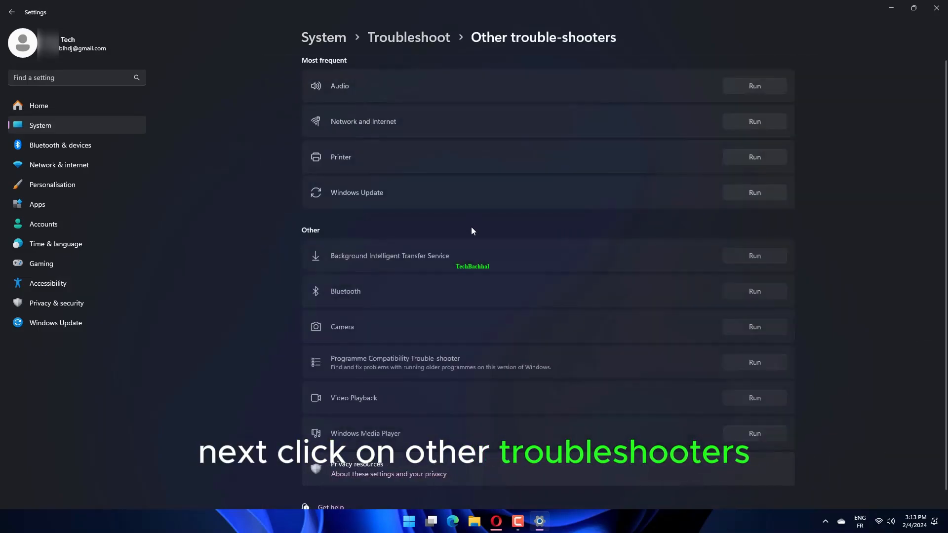
mouse_move(776, 378)
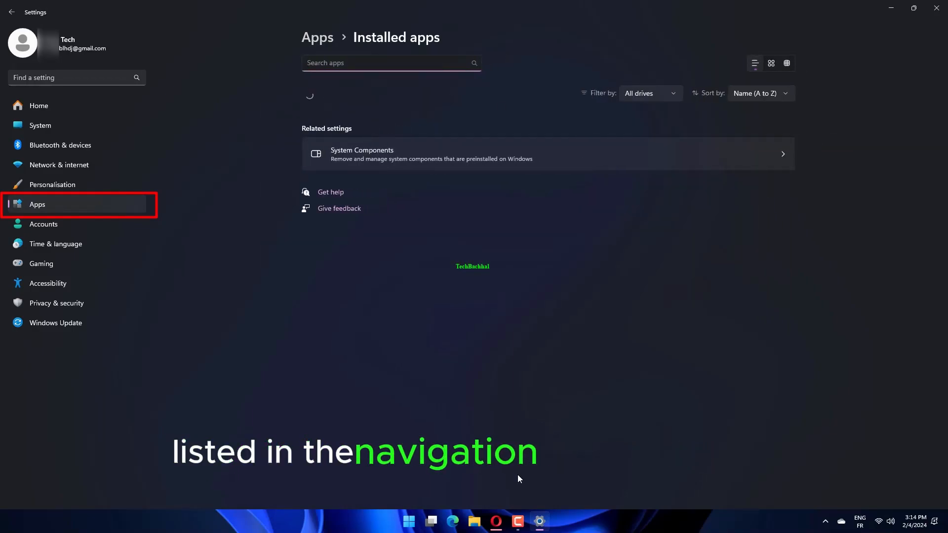
Search the installed apps for 'micro', showing 50 matches.
text(micro)
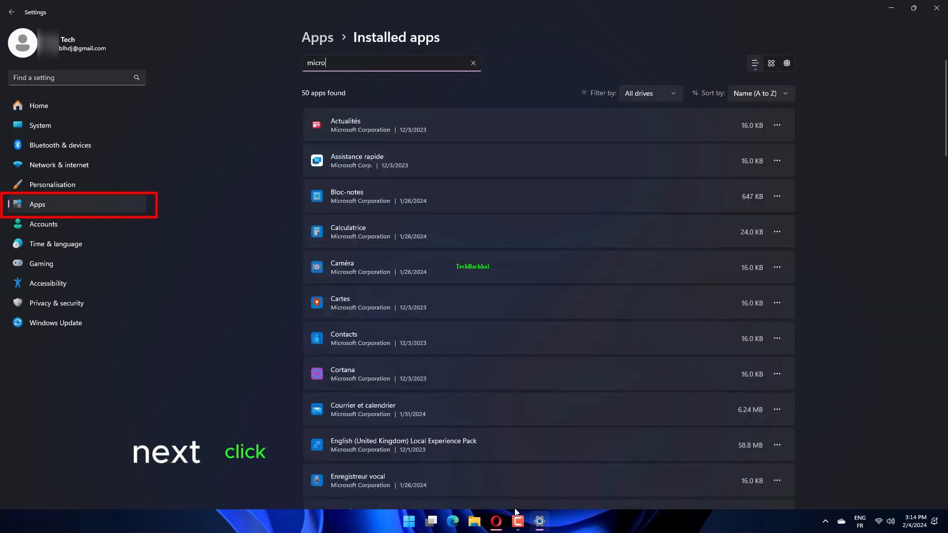
click(777, 145)
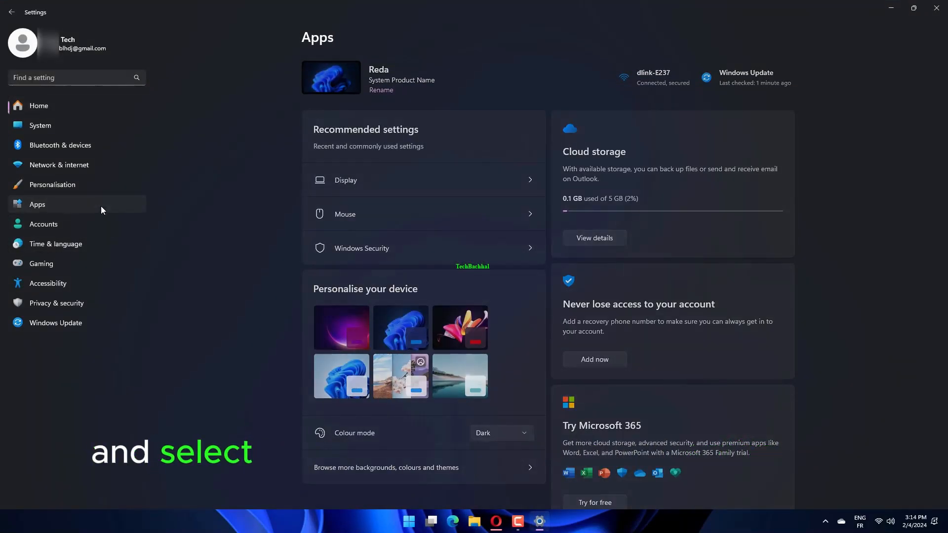
Filter installed apps by 'micro' and show Microsoft OneDrive's options menu.
click(37, 204)
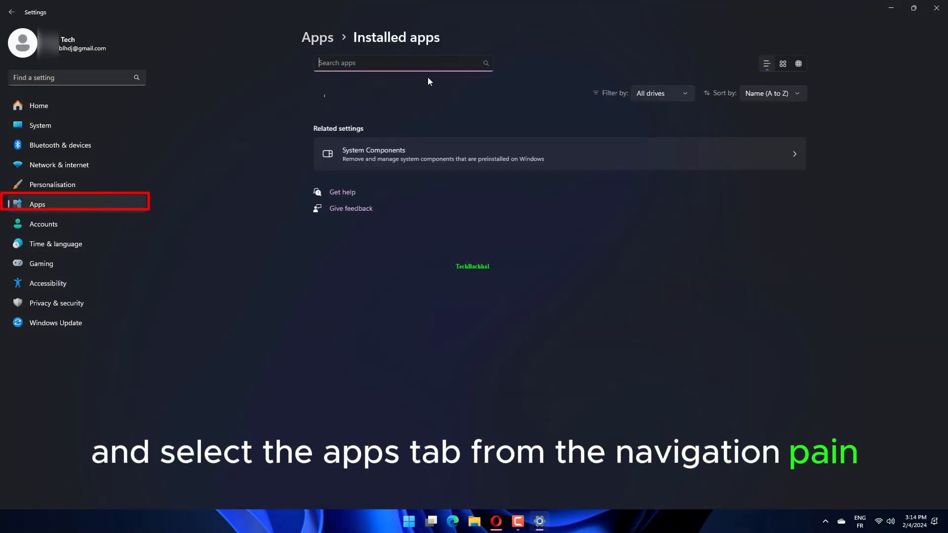
text(m)
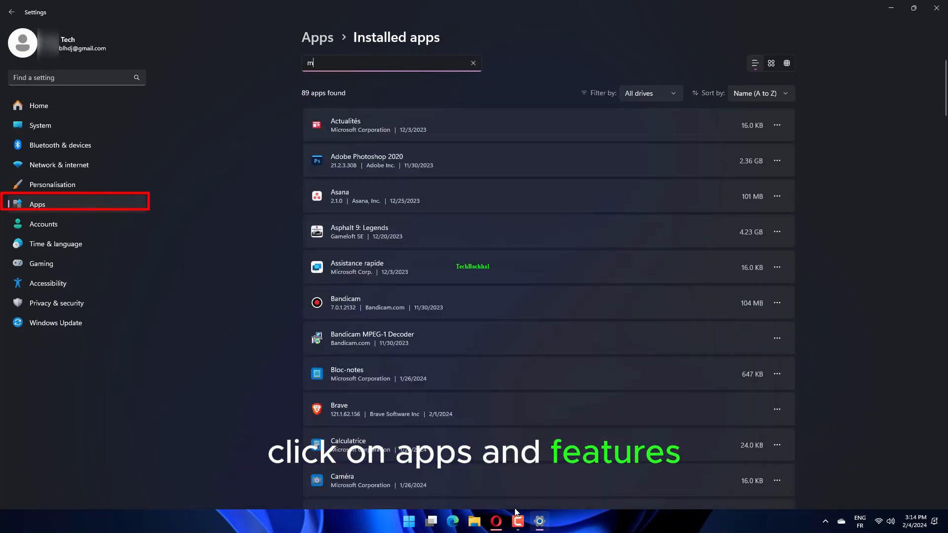
text(icro)
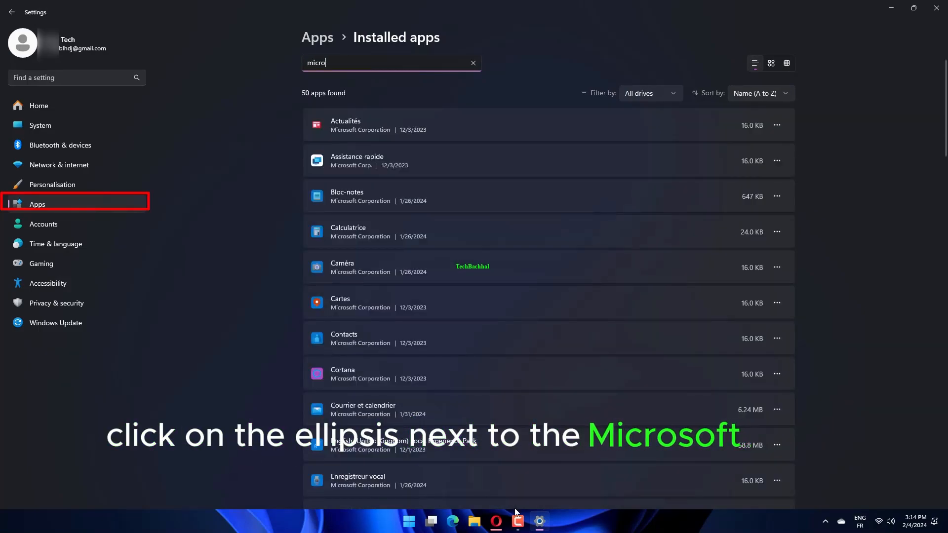
click(777, 145)
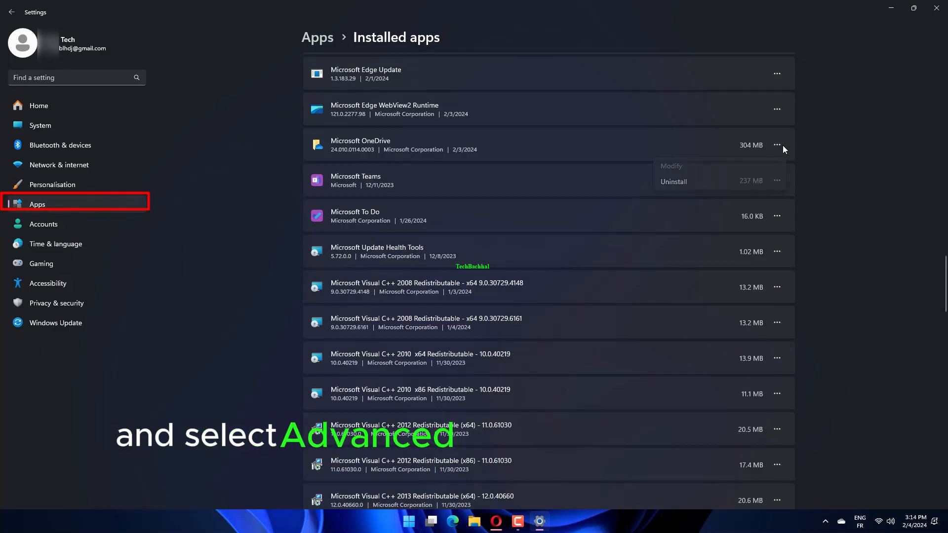